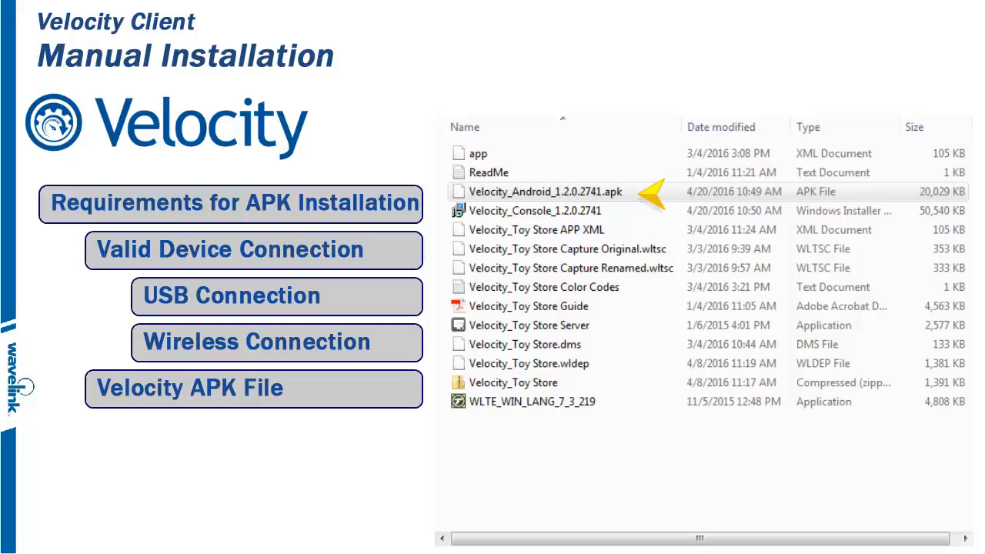
{"action": "mouse_move", "coordinate": [646, 194]}
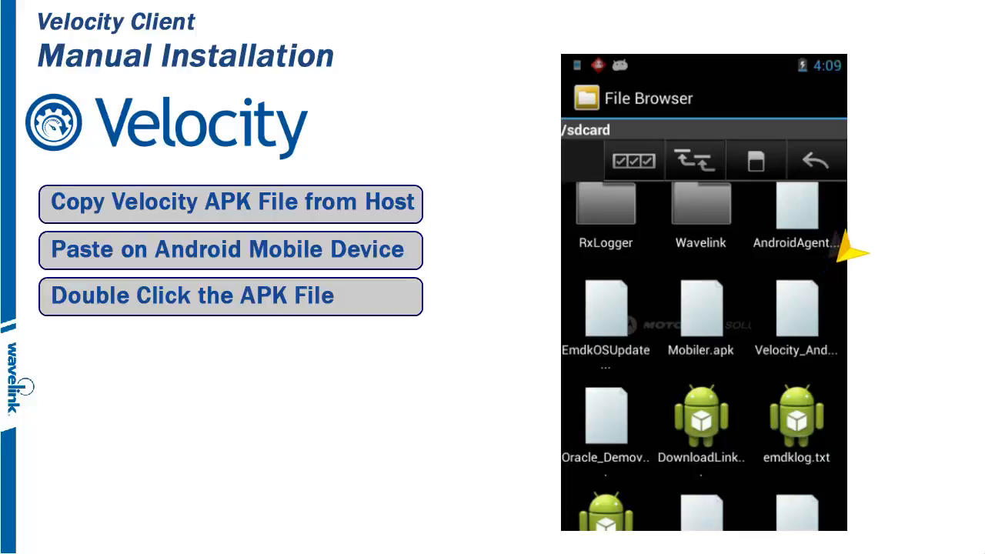
{"action": "mouse_move", "coordinate": [846, 253]}
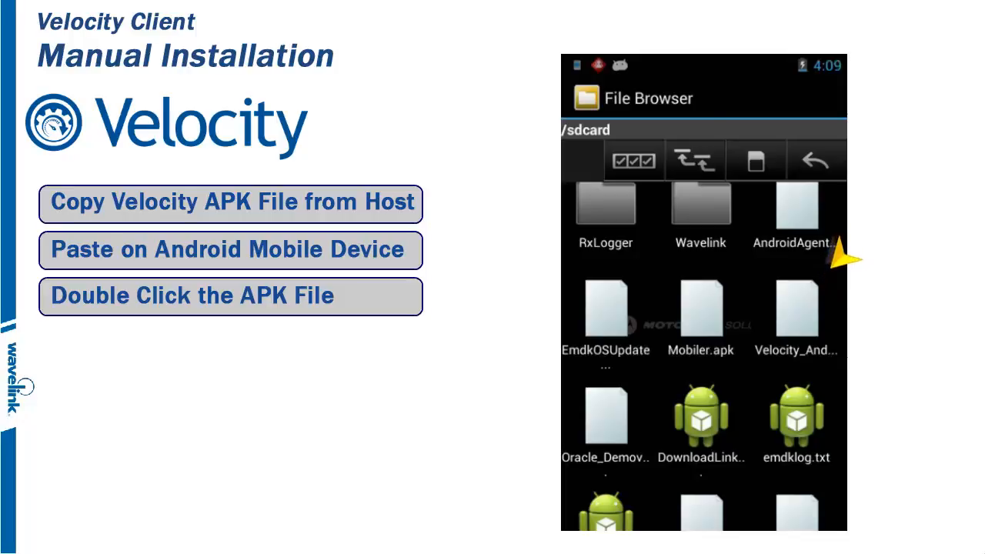
Step: Launch the Velocity_Android apk from File Browser to bring up the install permission prompt
{"action": "double_click", "coordinate": [796, 308]}
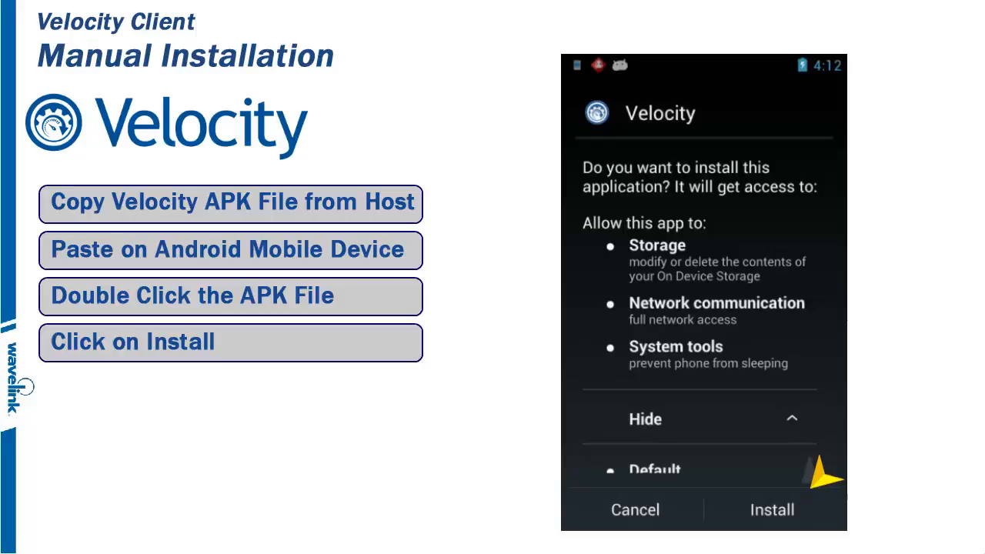
{"action": "mouse_move", "coordinate": [823, 485]}
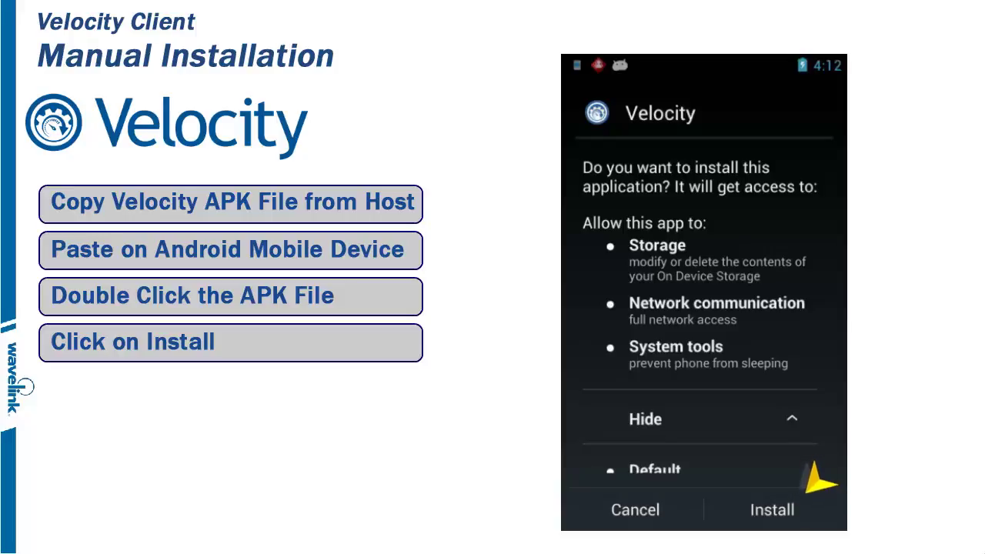
{"action": "mouse_move", "coordinate": [807, 500]}
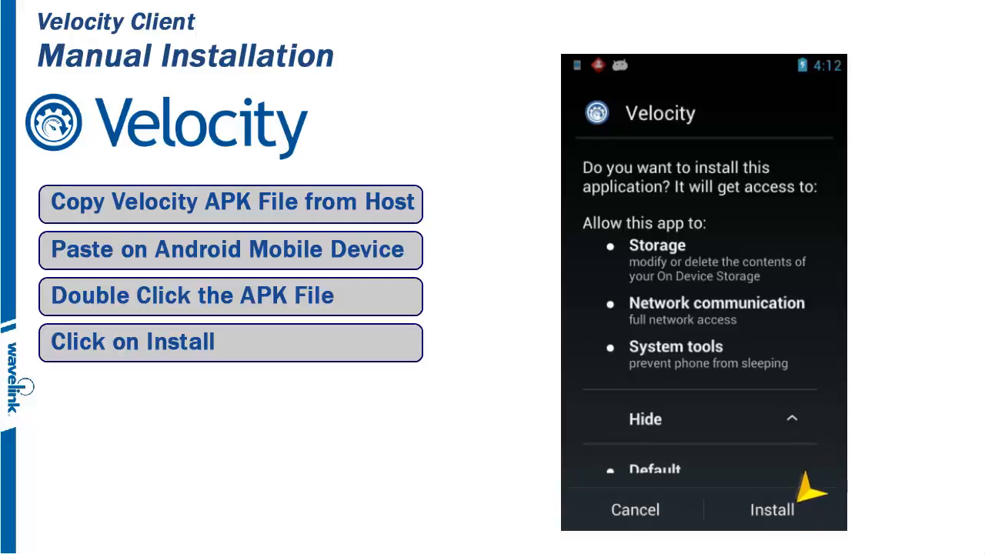
{"action": "mouse_move", "coordinate": [815, 485]}
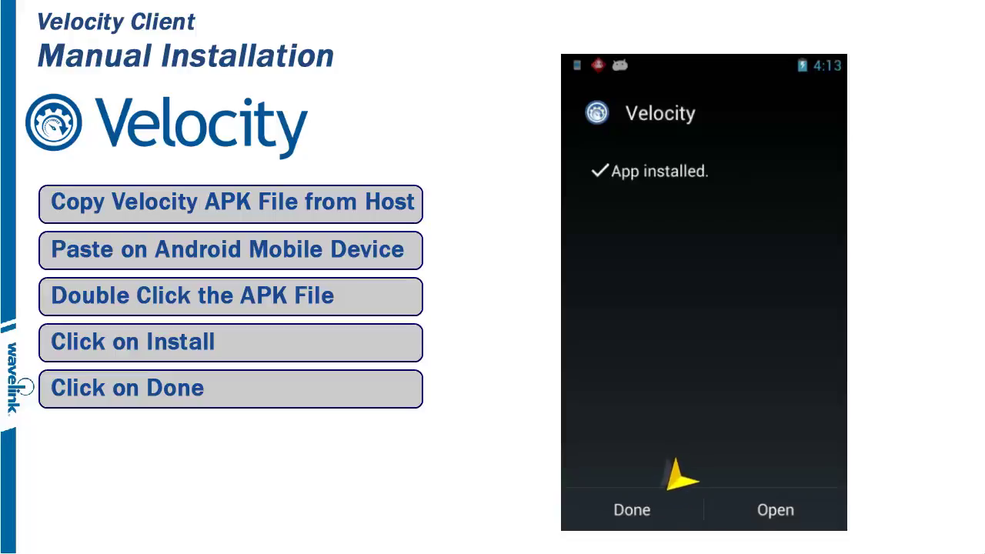
{"action": "mouse_move", "coordinate": [664, 479]}
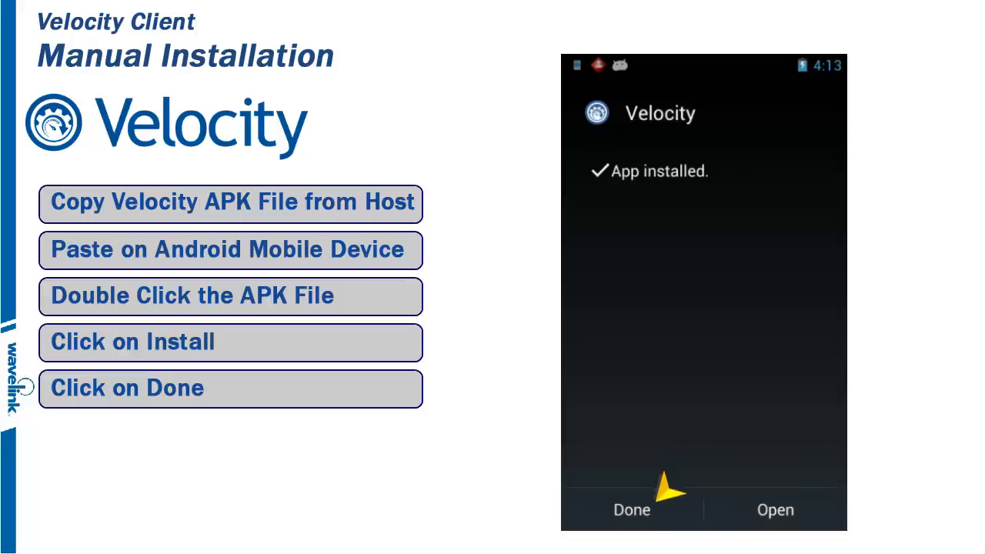